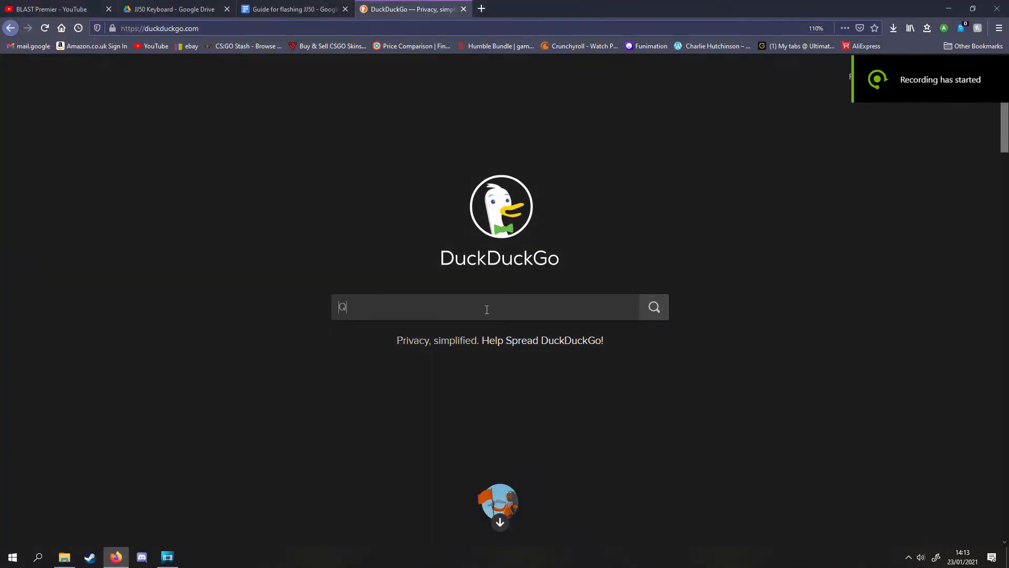
- Search DuckDuckGo for 'qmk toolbox' via the search suggestion
type("MK Tool")
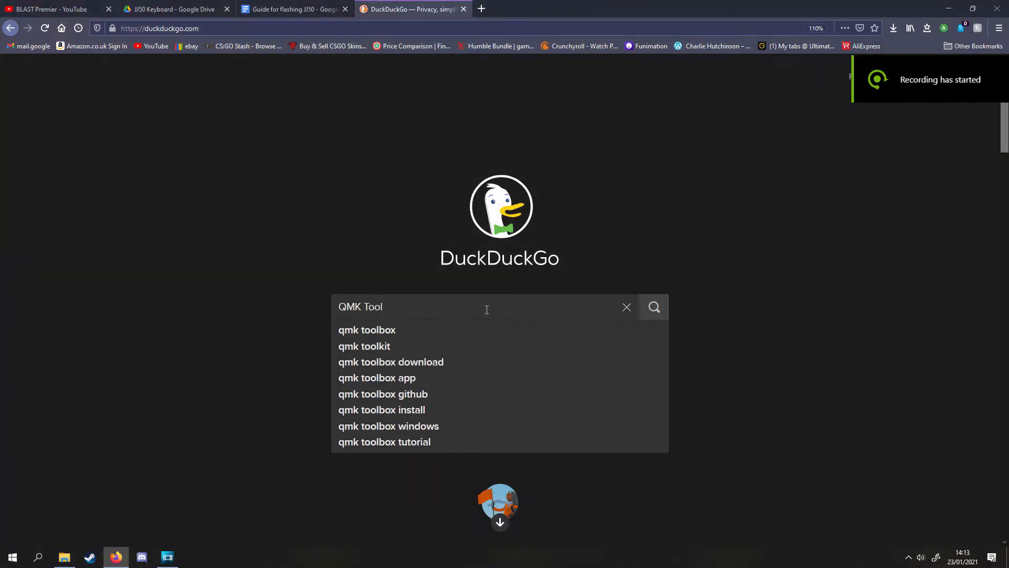
left_click(367, 330)
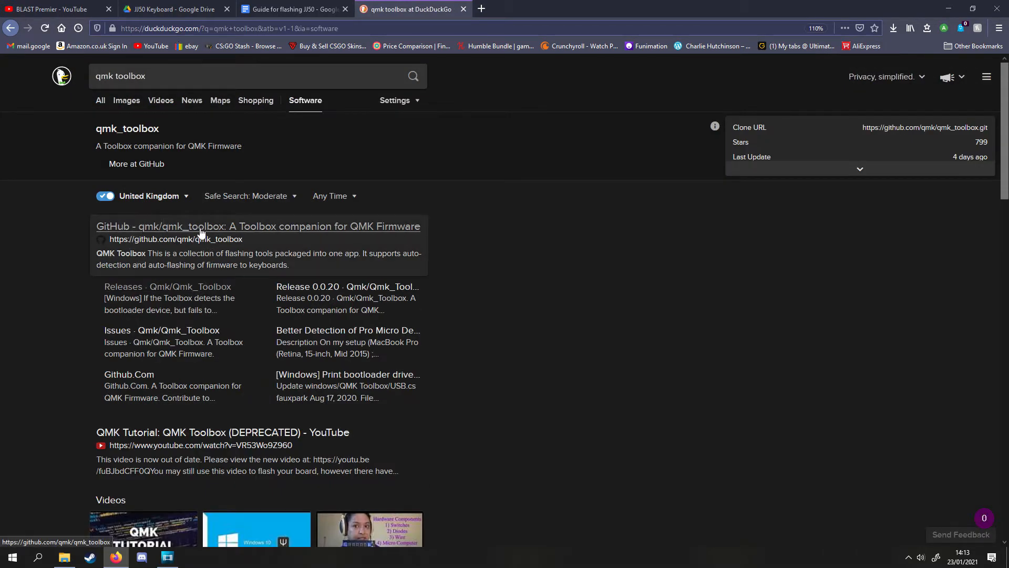
- Open the qmk_toolbox GitHub repository and go to its latest 0.0.21 release
left_click(257, 226)
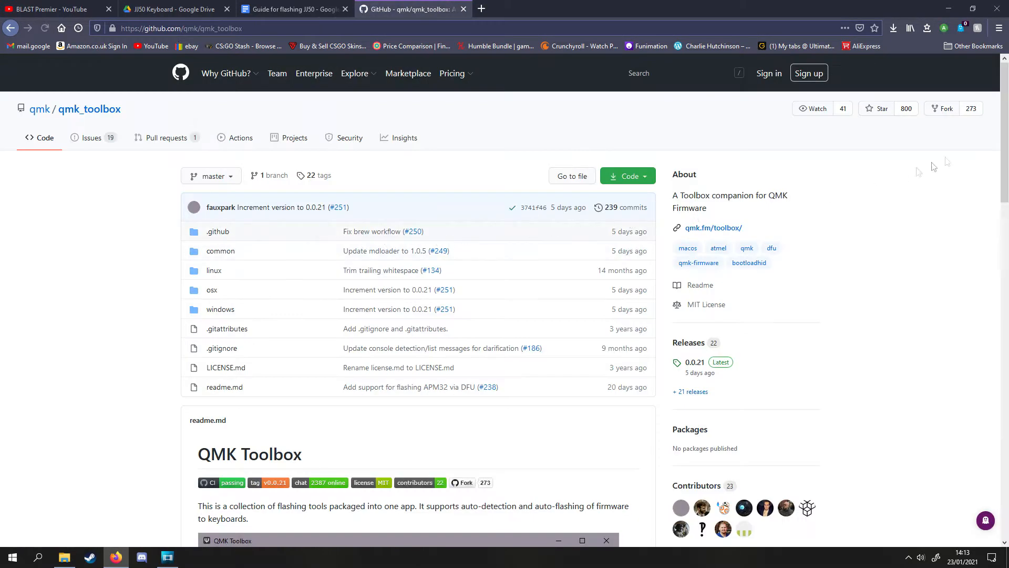
scroll("down", 3)
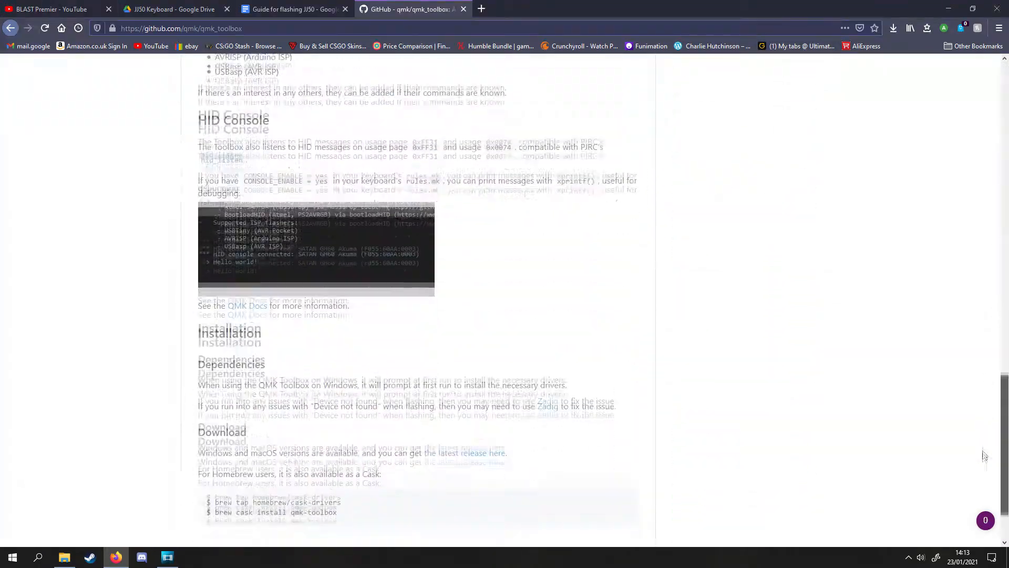
scroll("down", 3)
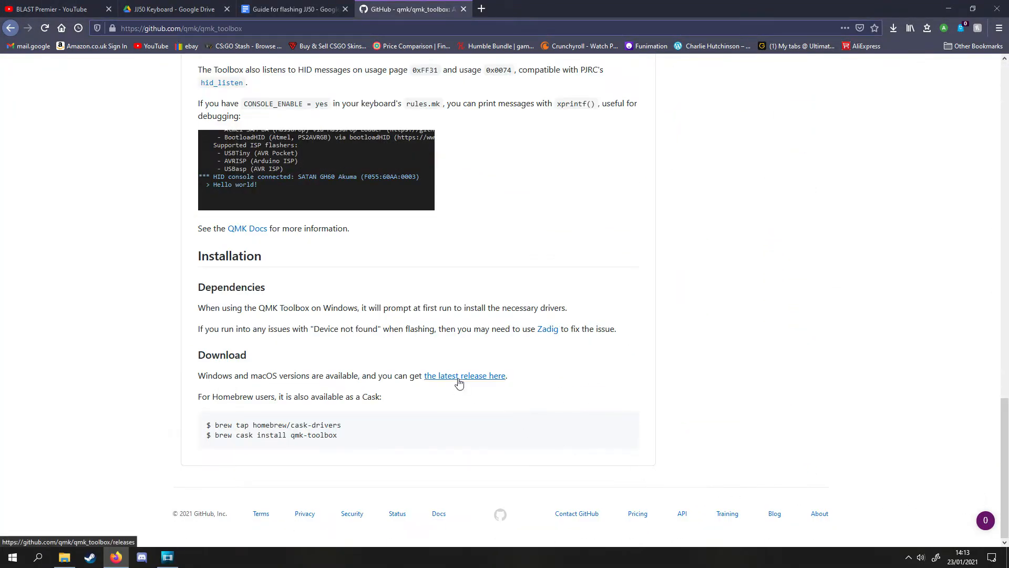
left_click(464, 376)
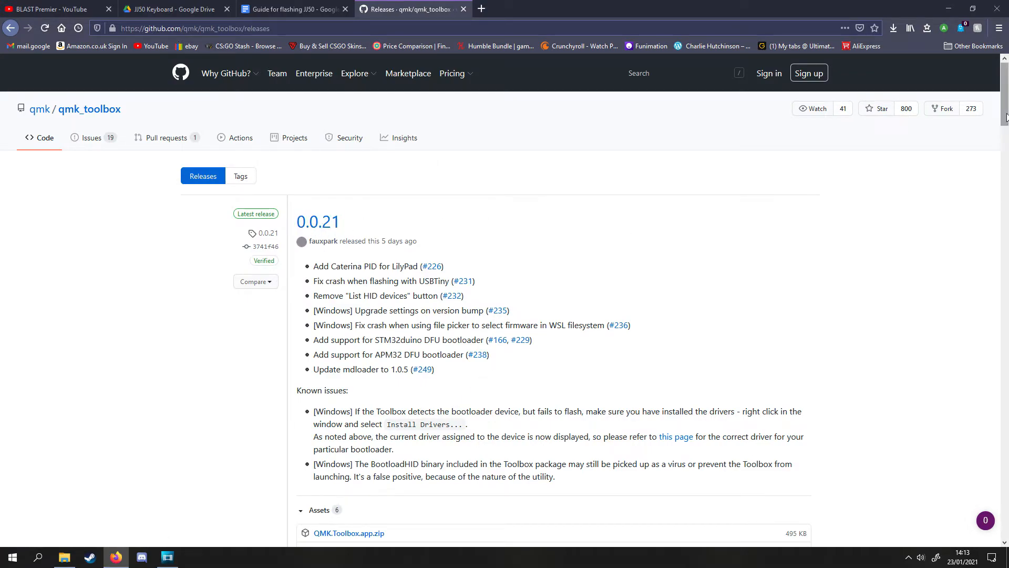
- Start downloading qmk_toolbox_install.exe (7.8 MB) from the release Assets
scroll("down", 3)
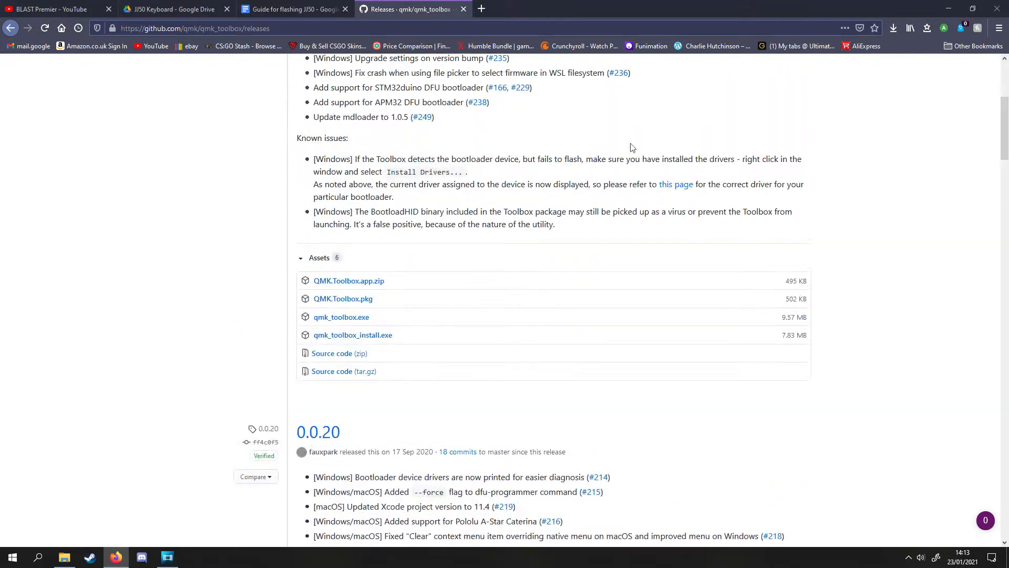
right_click(352, 335)
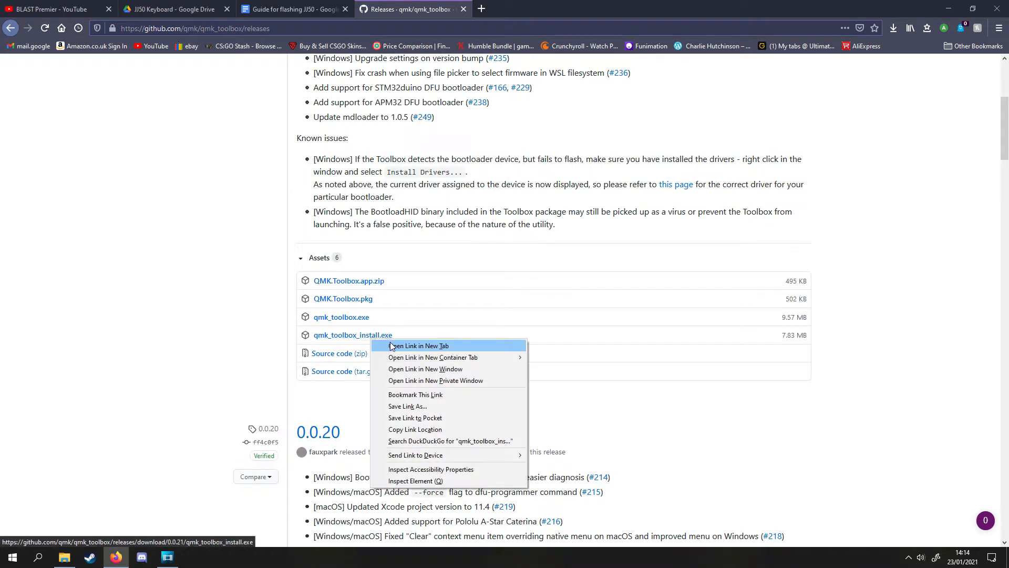
left_click(417, 346)
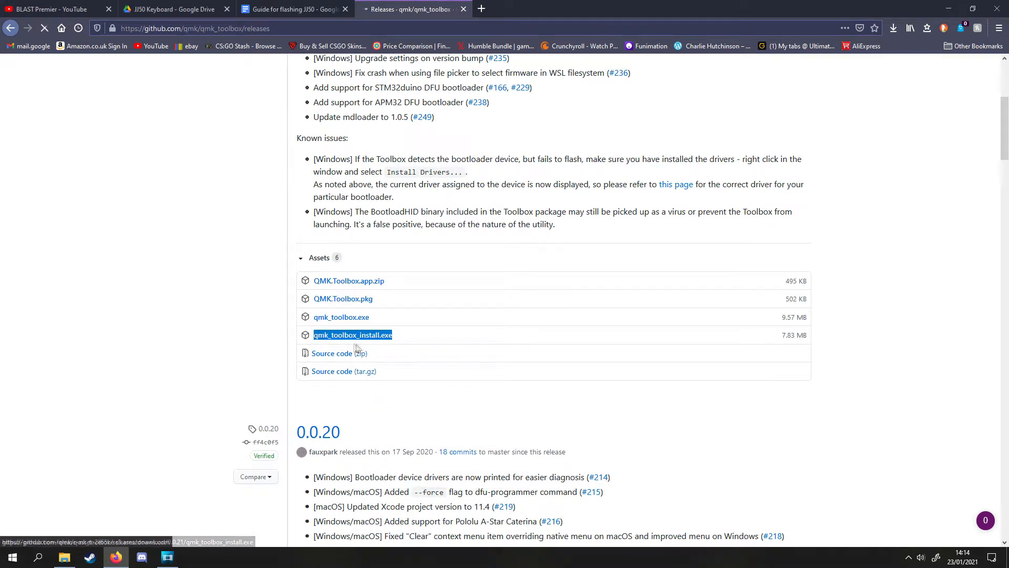
left_click(352, 335)
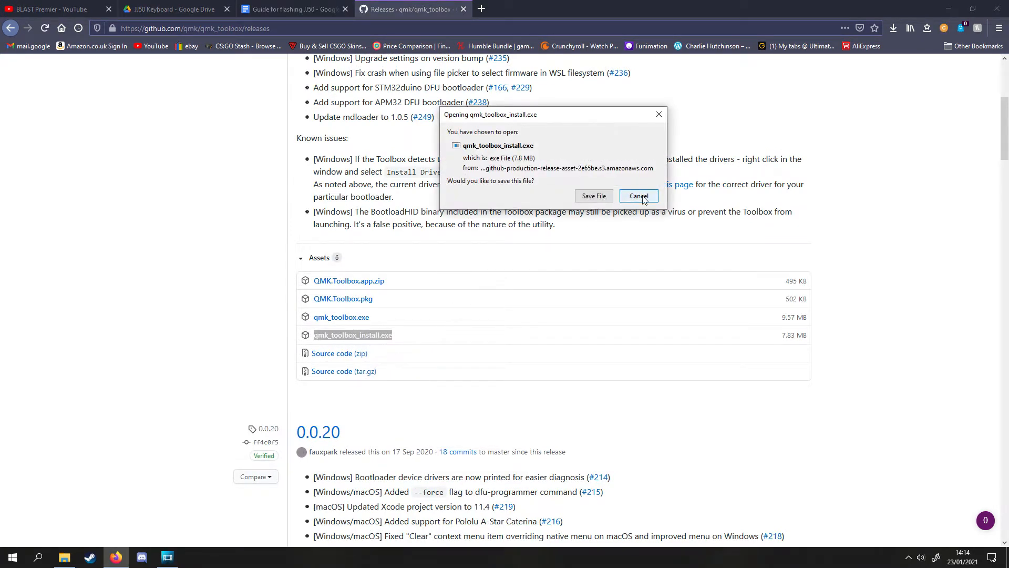
- Dismiss the download prompt and search DuckDuckGo for 'qmk configurator'
left_click(638, 195)
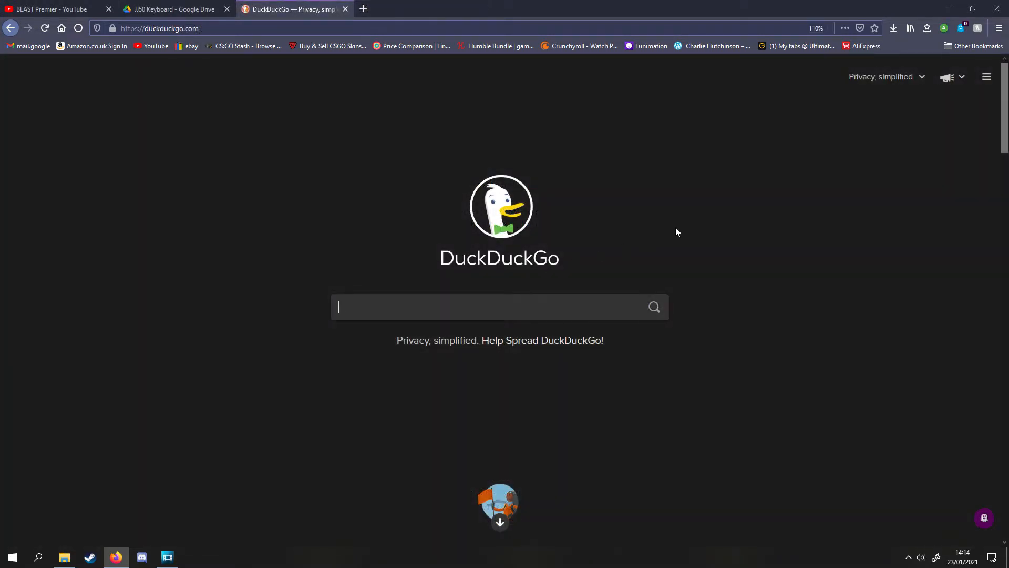
type("QMK Con")
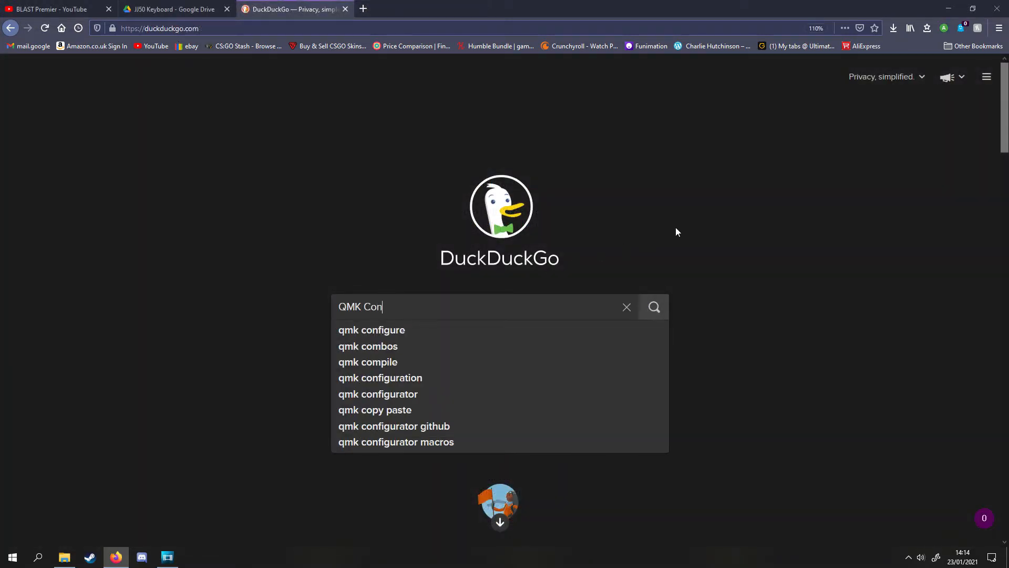
type("f")
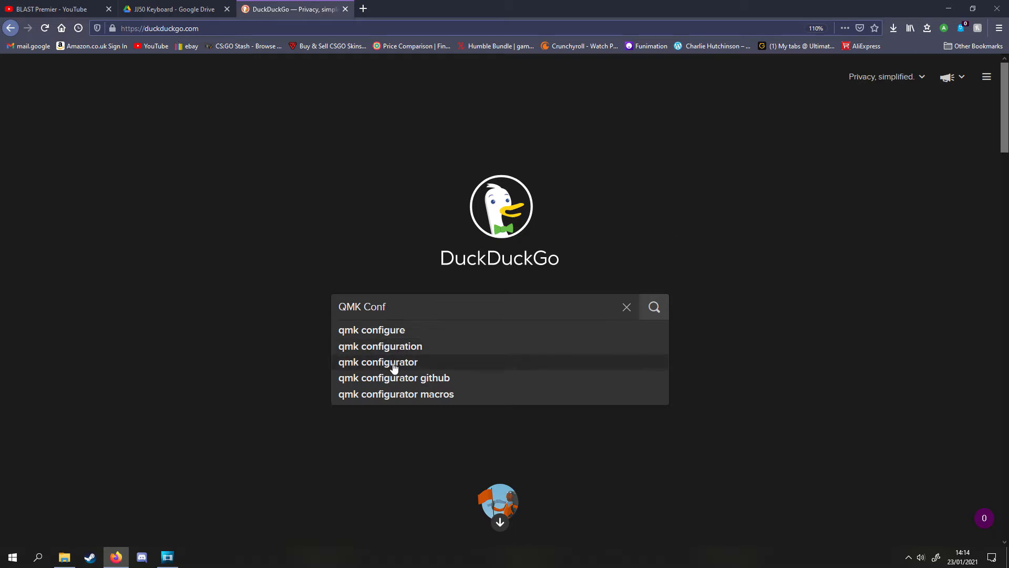
left_click(378, 362)
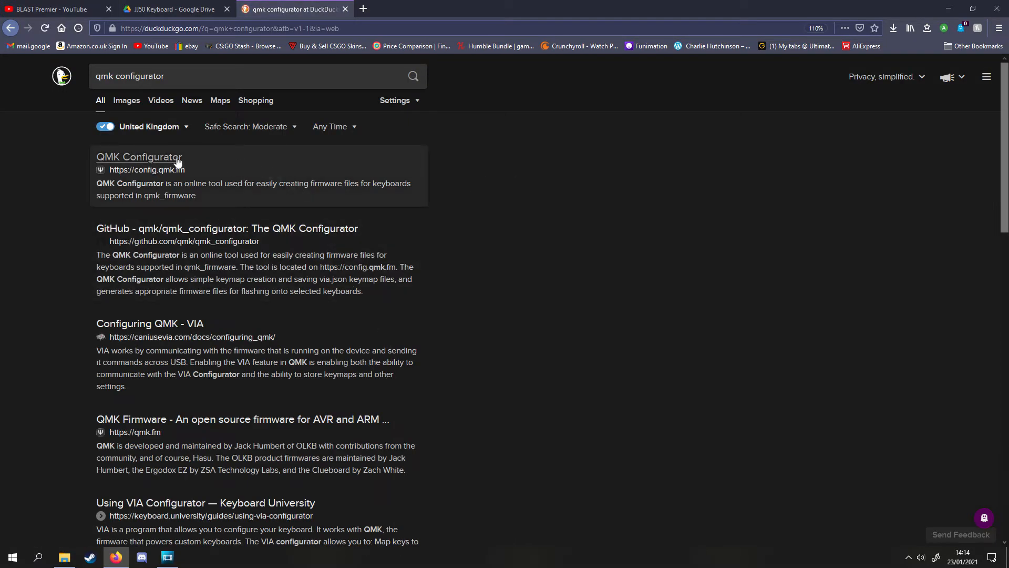
- Load the jj50 keyboard on config.qmk.fm, browse its layers, and view layer 0
left_click(137, 157)
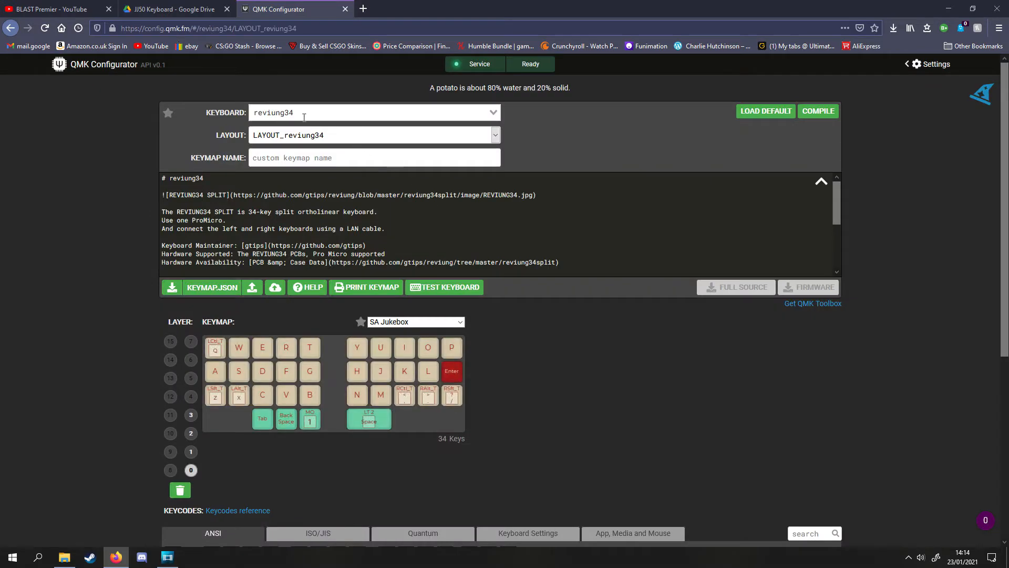
type("JJ")
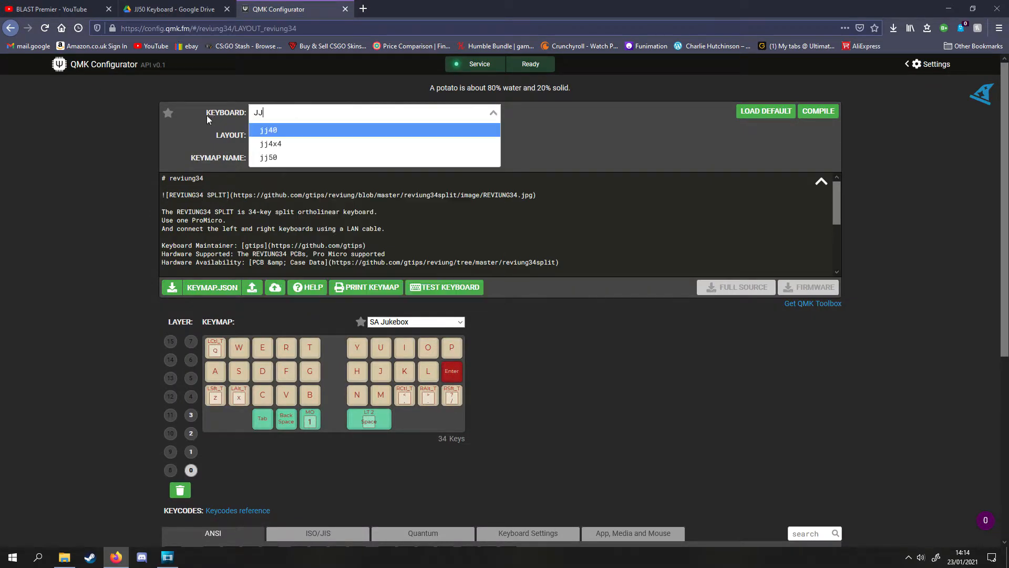
left_click(268, 157)
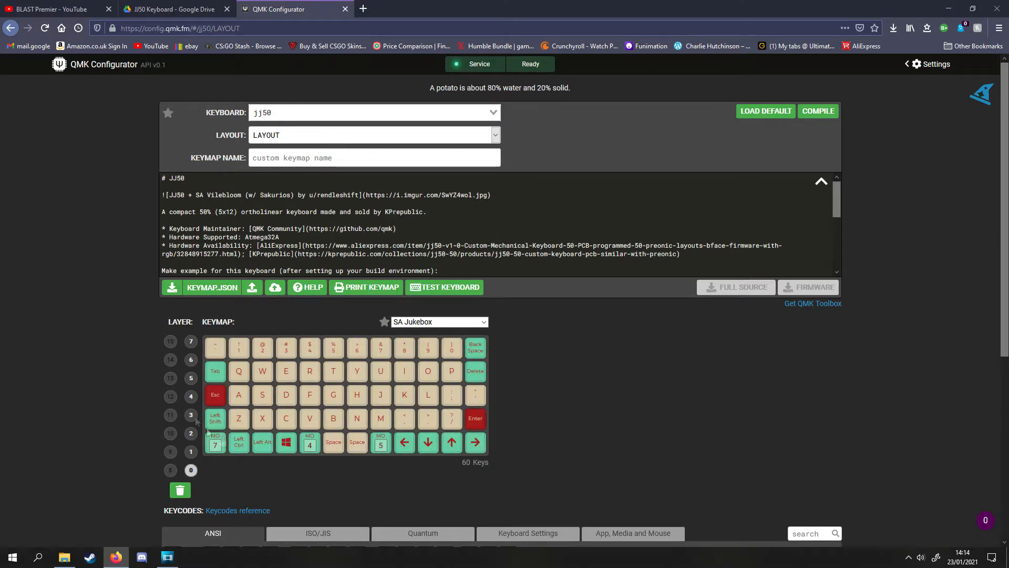
scroll("down", 3)
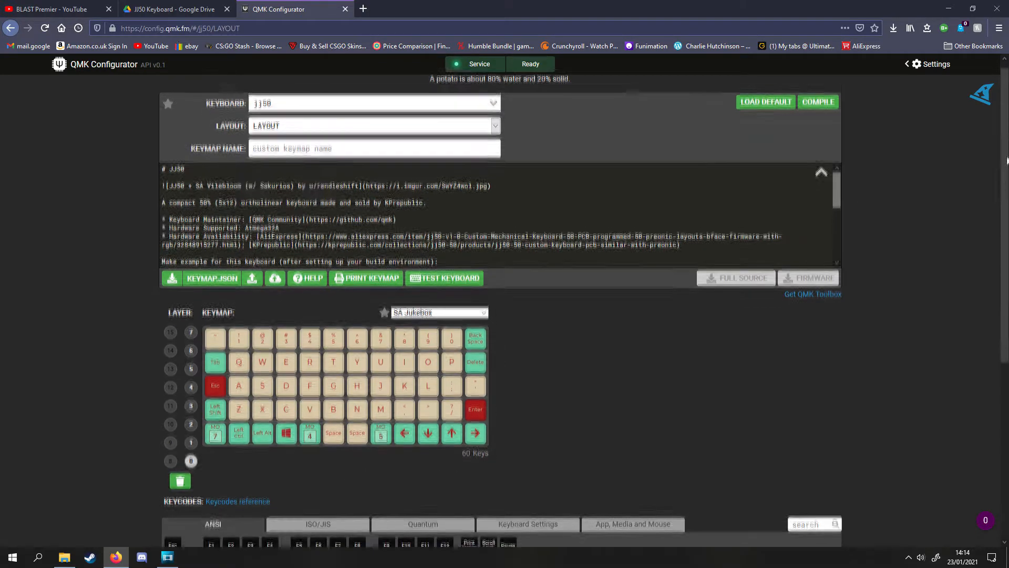
scroll("down", 3)
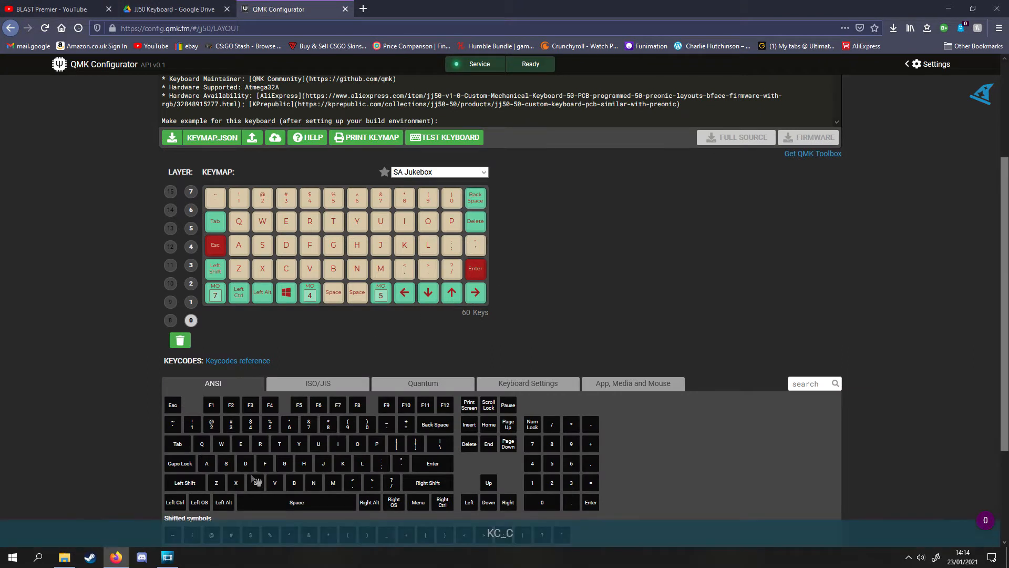
mouse_move(357, 244)
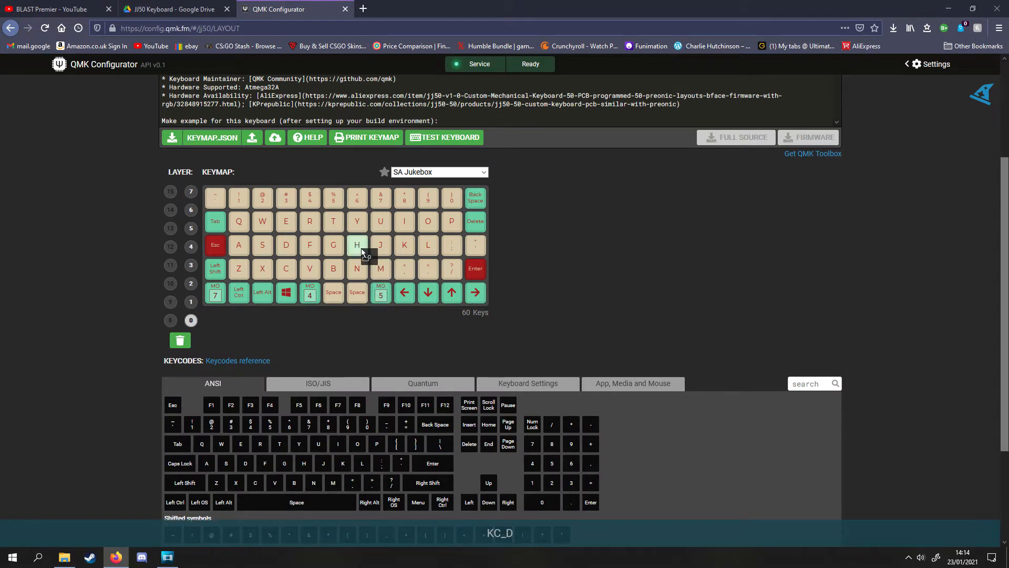
left_click(422, 384)
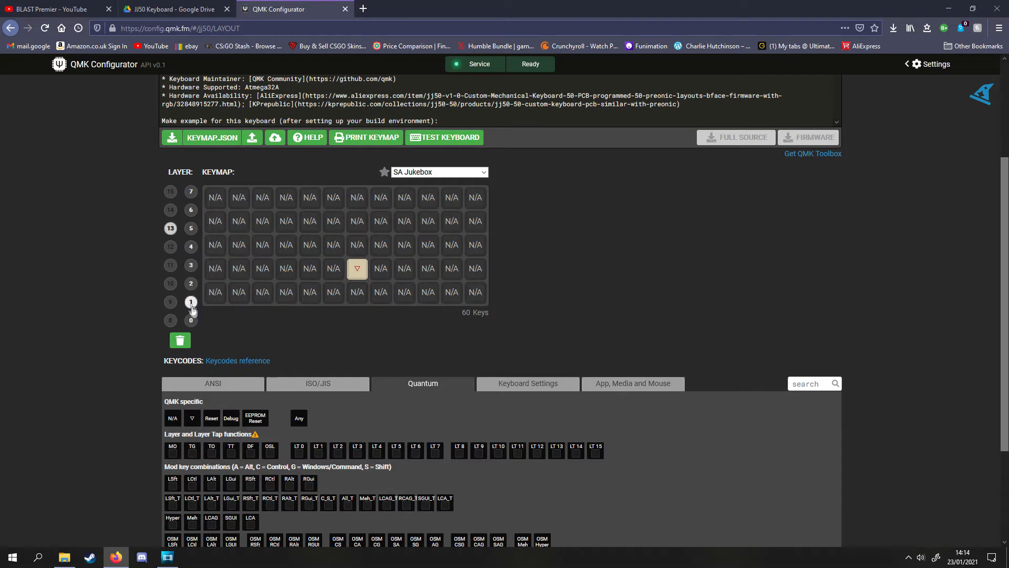
left_click(191, 320)
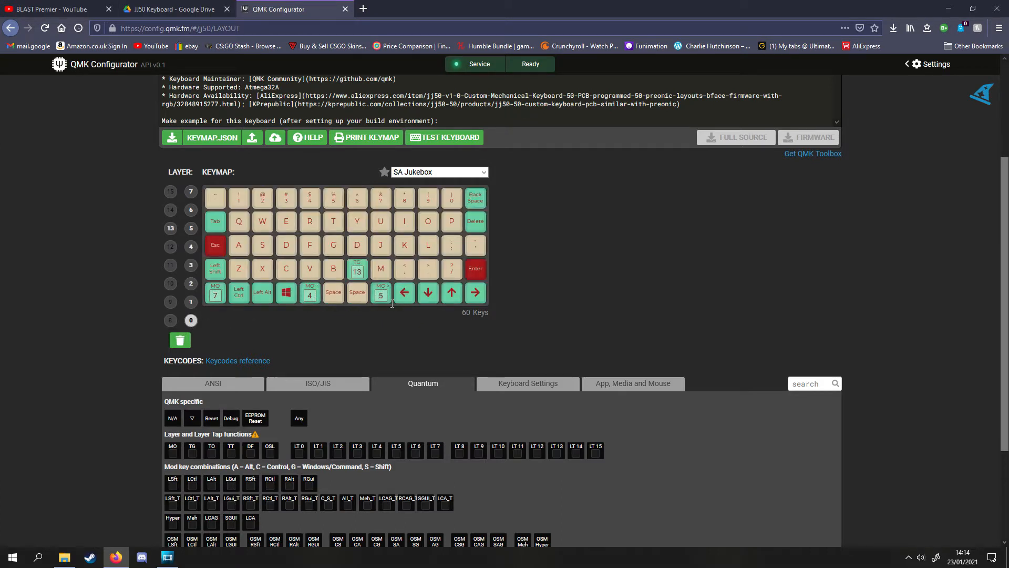
- Import the jj50_geoff_numpad keymap JSON, check the layer 5 numpad, and export it
left_click(191, 246)
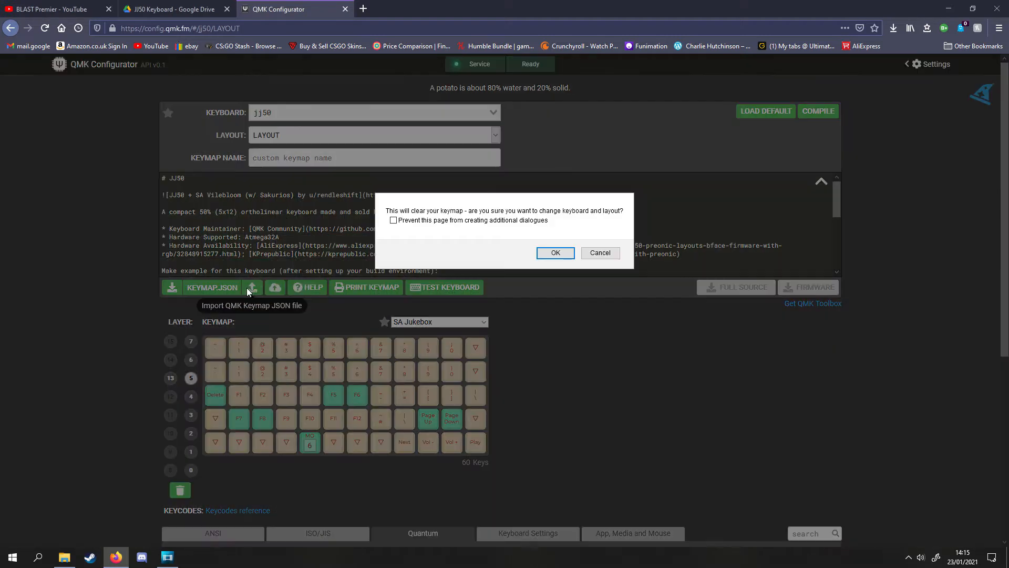
left_click(554, 252)
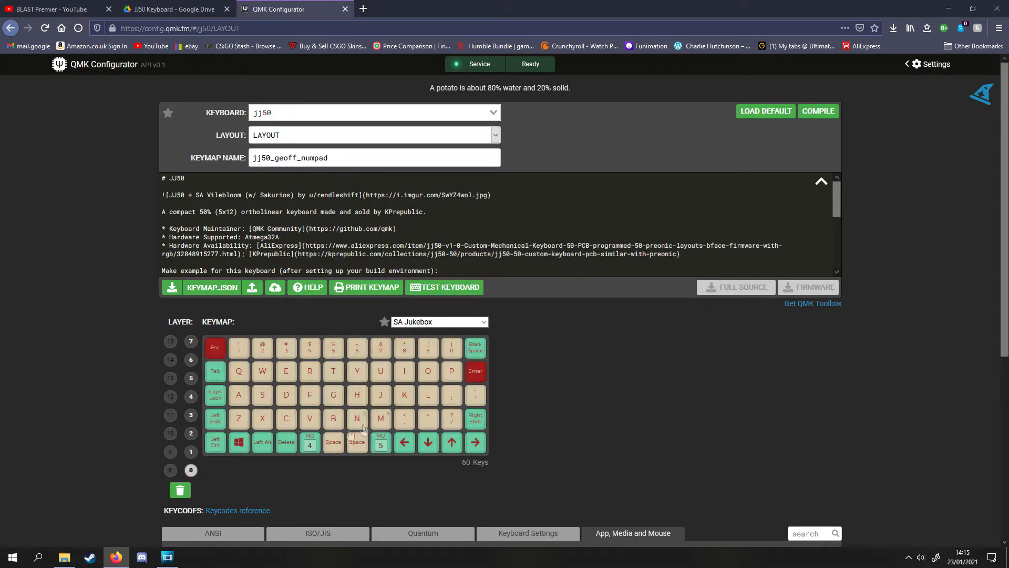
left_click(190, 378)
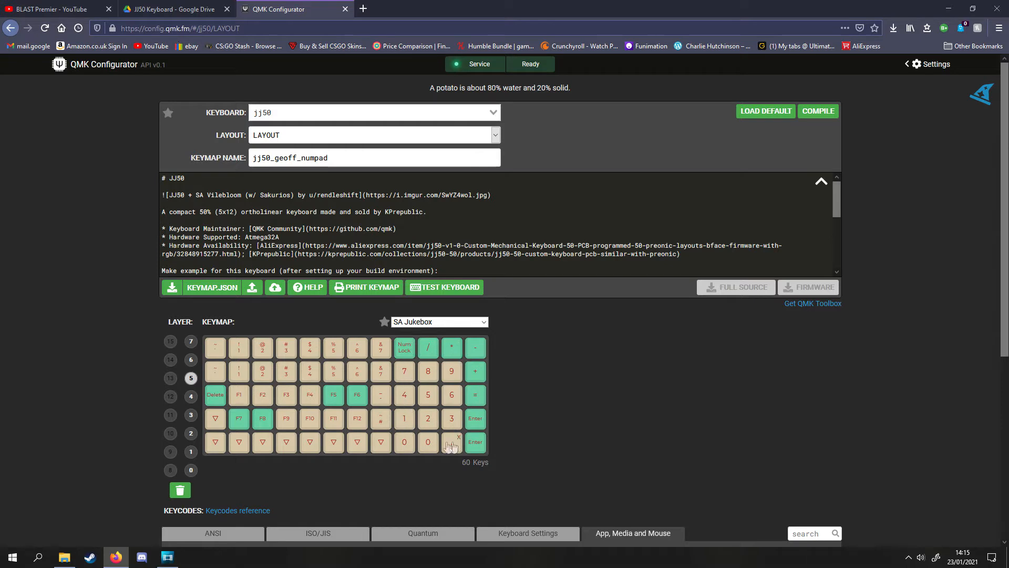
mouse_move(178, 291)
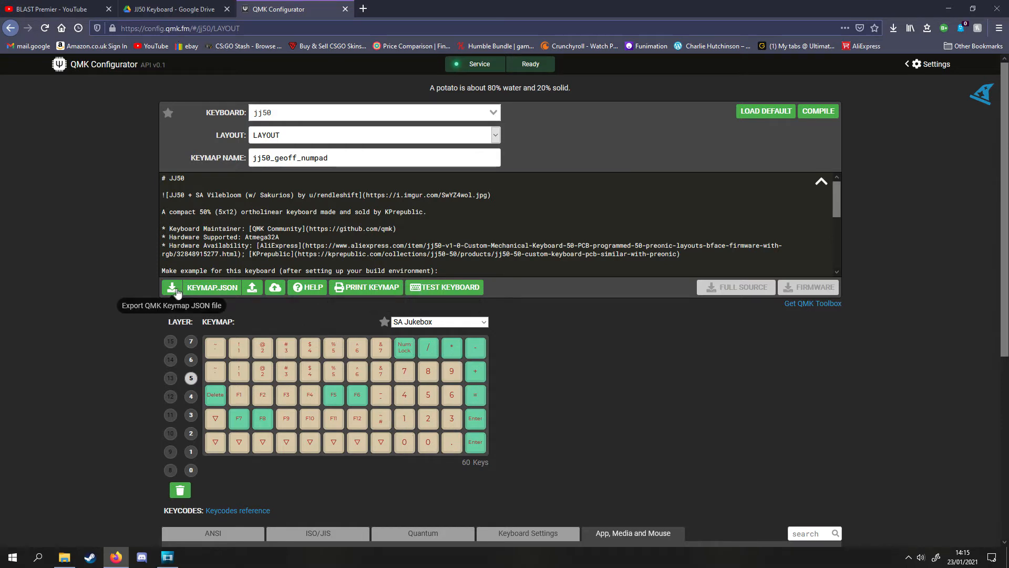
left_click(212, 287)
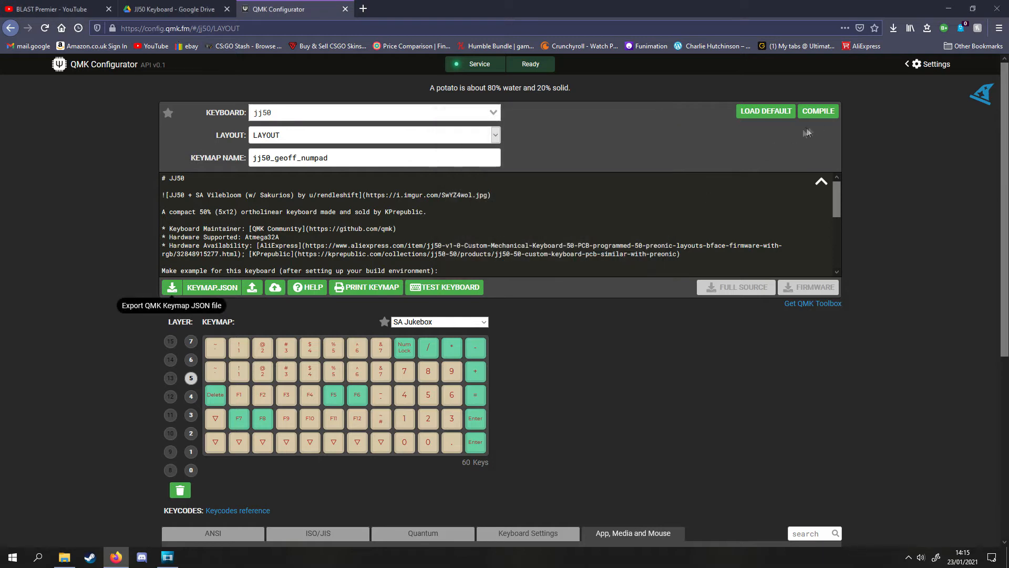
- Compile the jj50_geoff_numpad keymap and download the firmware file
left_click(817, 111)
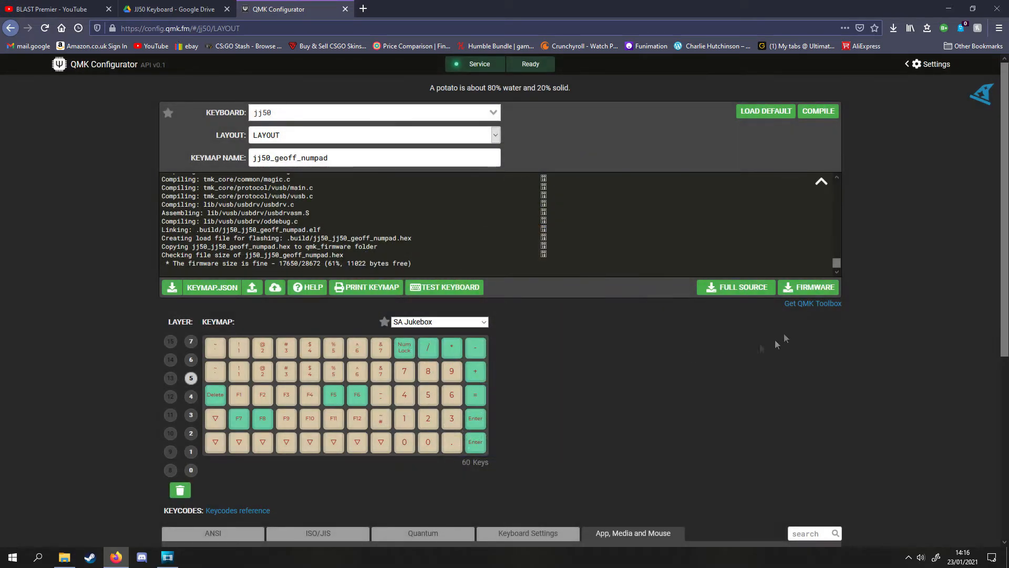
left_click(813, 287)
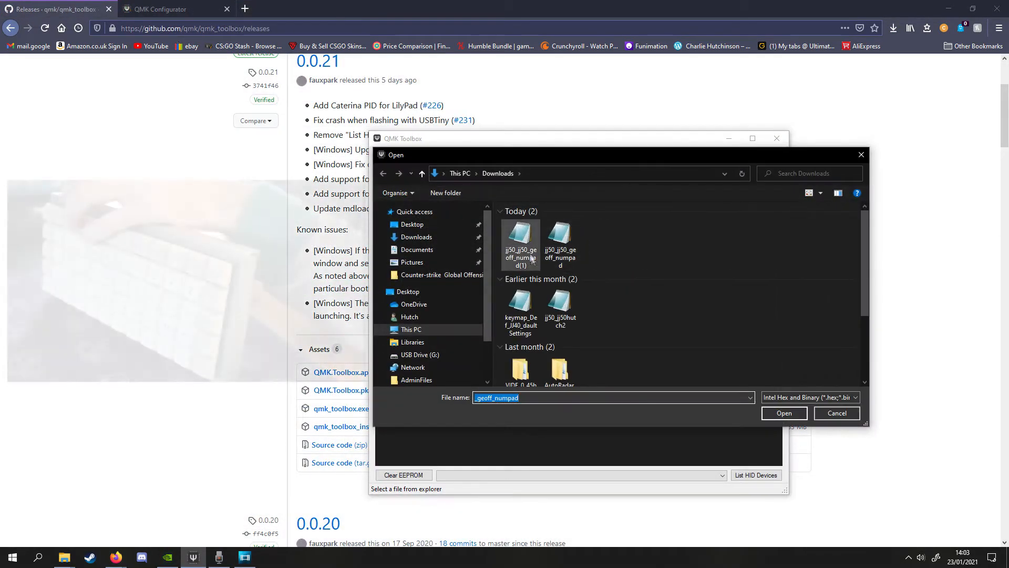
- Load jj50_jj50_geoff_numpad(1).hex in QMK Toolbox and select jj50 as the keyboard
left_click(520, 241)
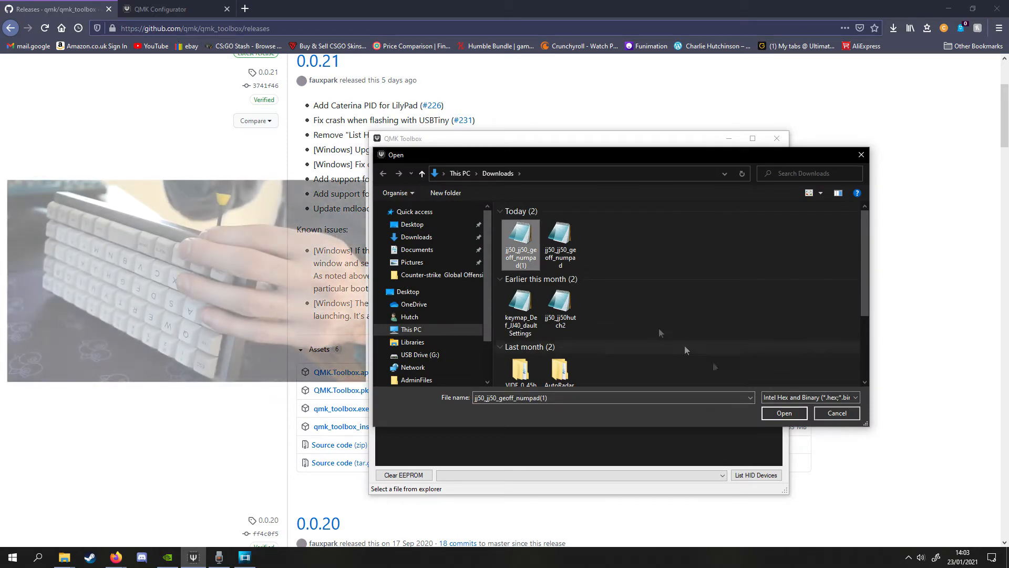
left_click(783, 413)
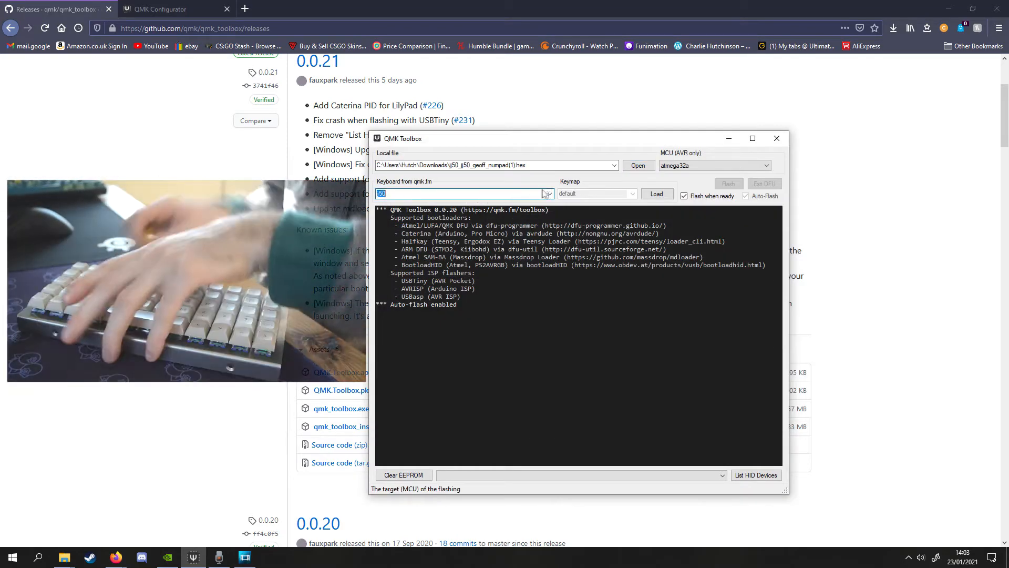
left_click(548, 193)
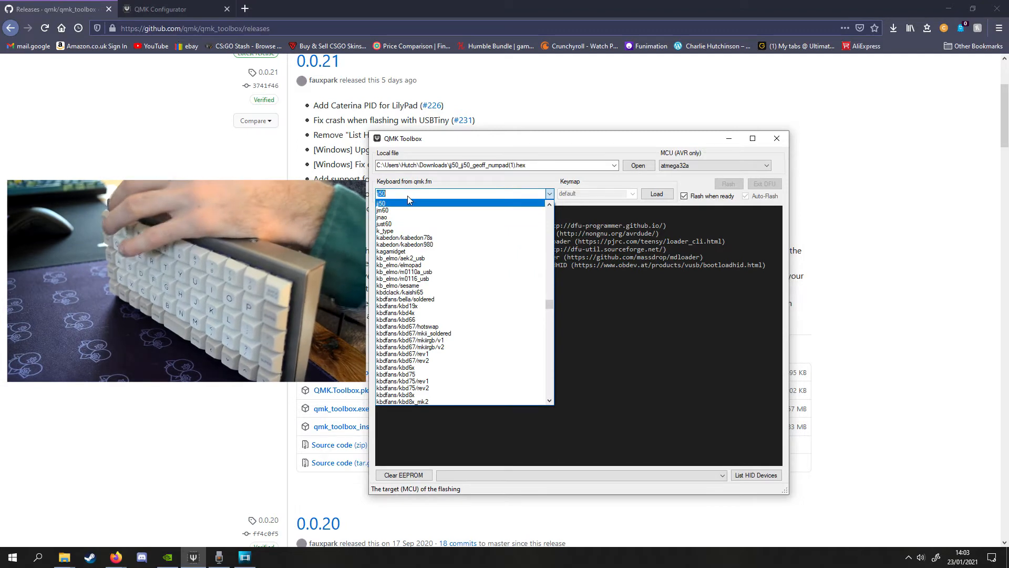
left_click(464, 193)
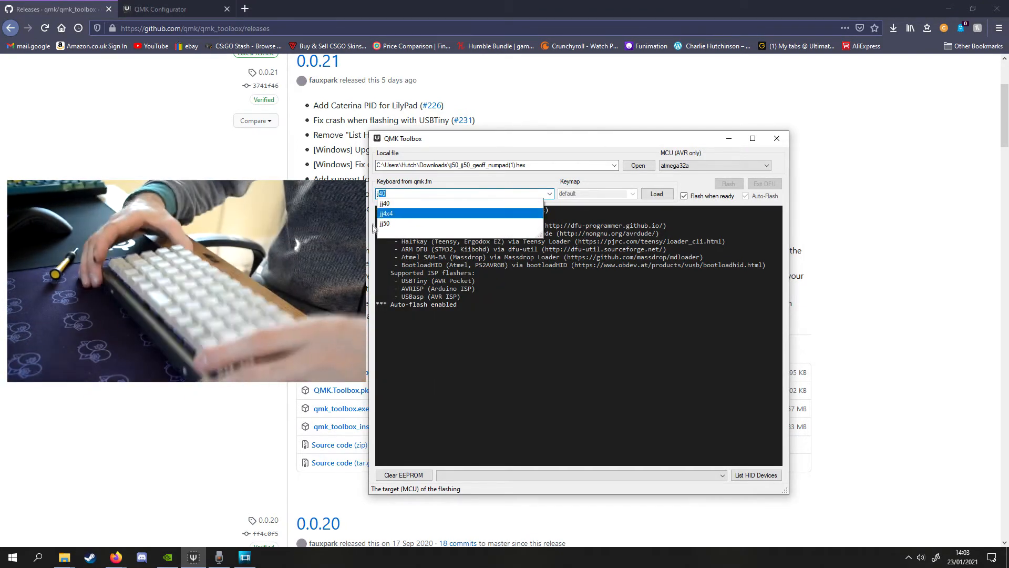
left_click(384, 223)
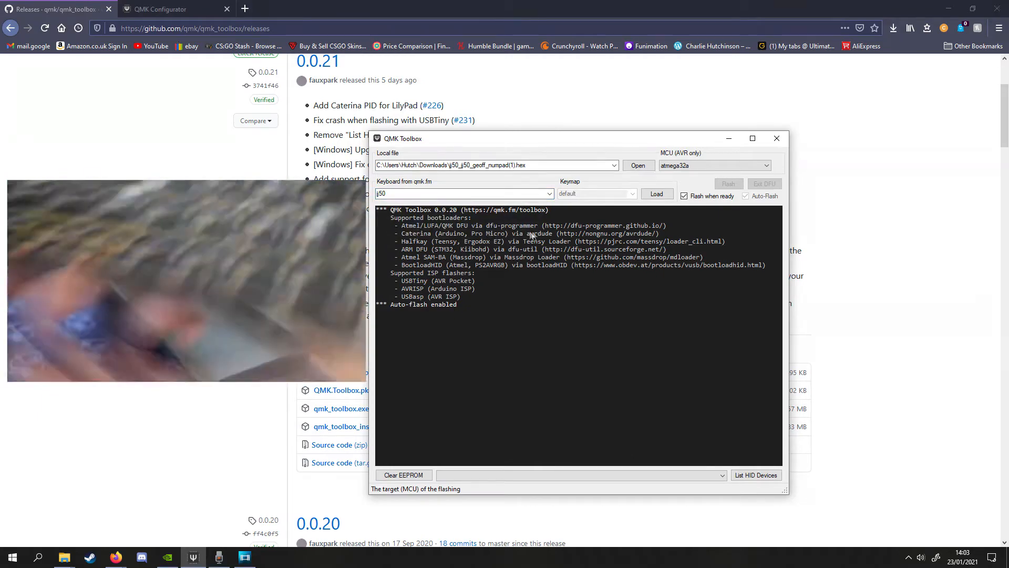
mouse_move(691, 191)
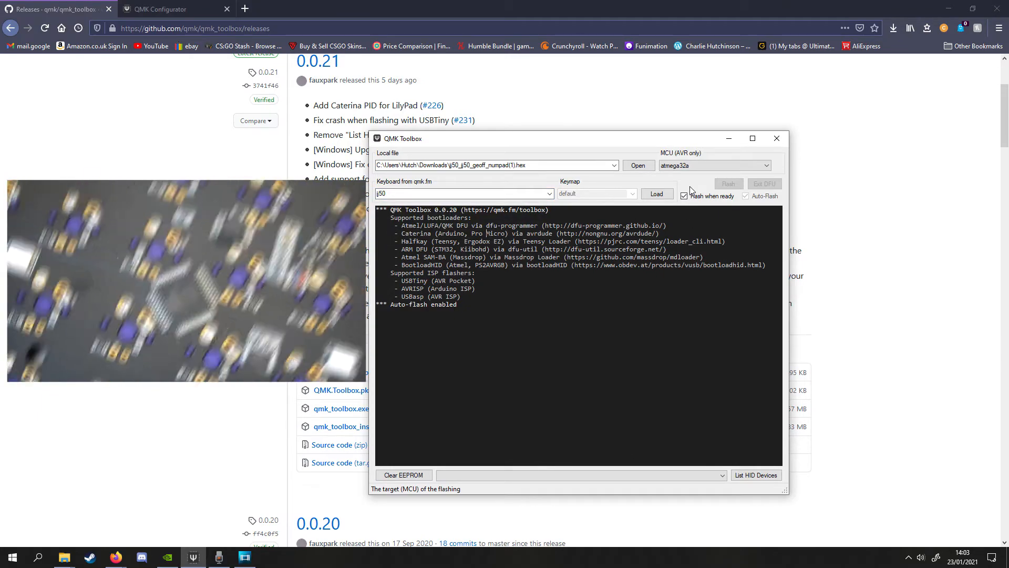
mouse_move(676, 209)
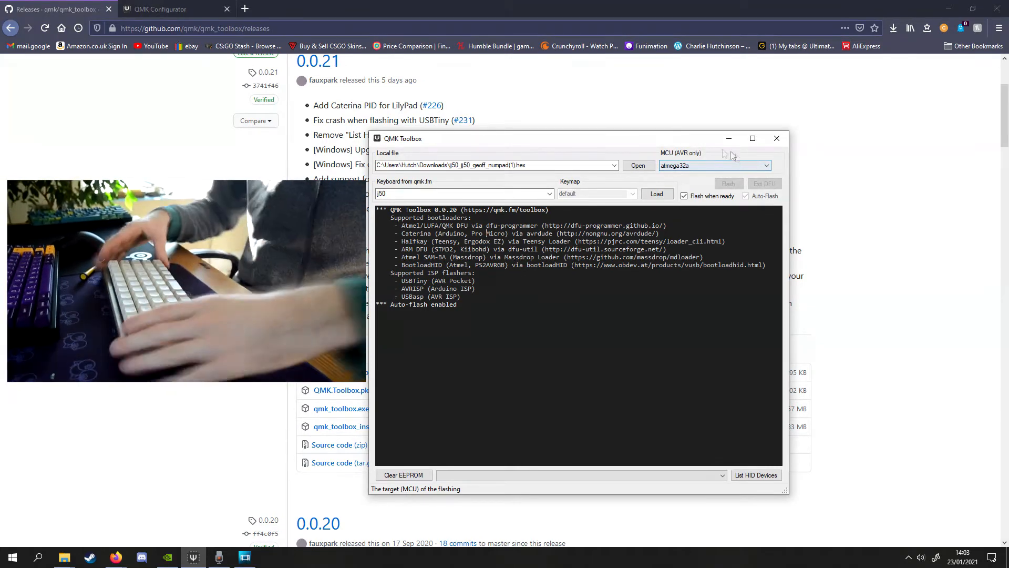
left_click(746, 196)
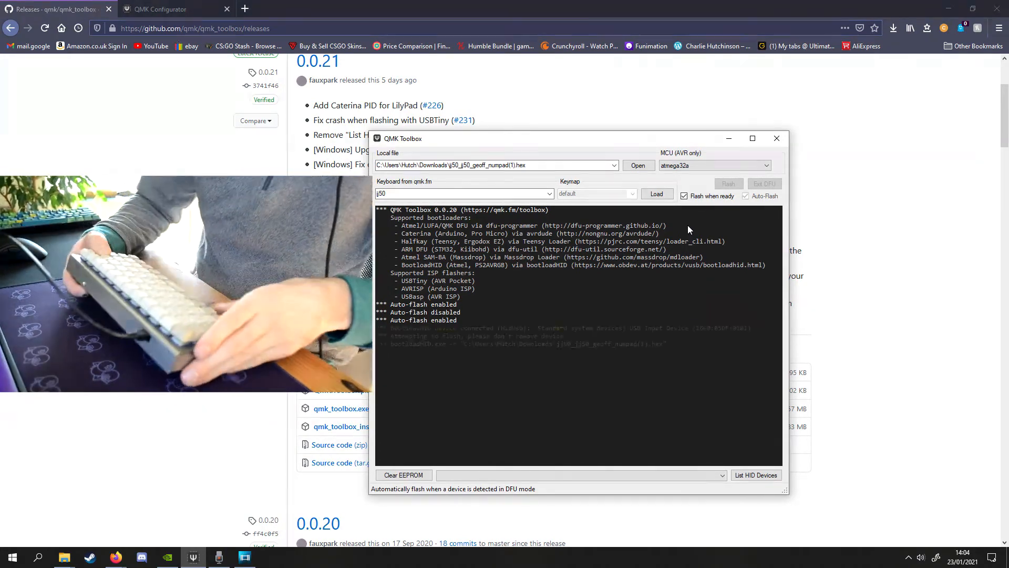
- Auto-flash the numpad firmware onto the JJ50, then open QMK Configurator's Test Keyboard
left_click(728, 184)
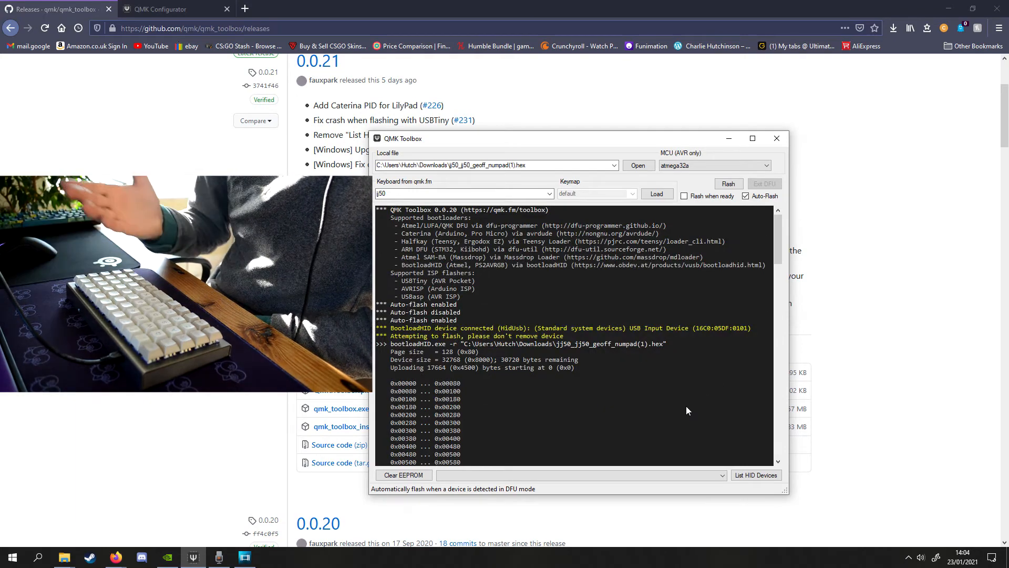
left_click(160, 9)
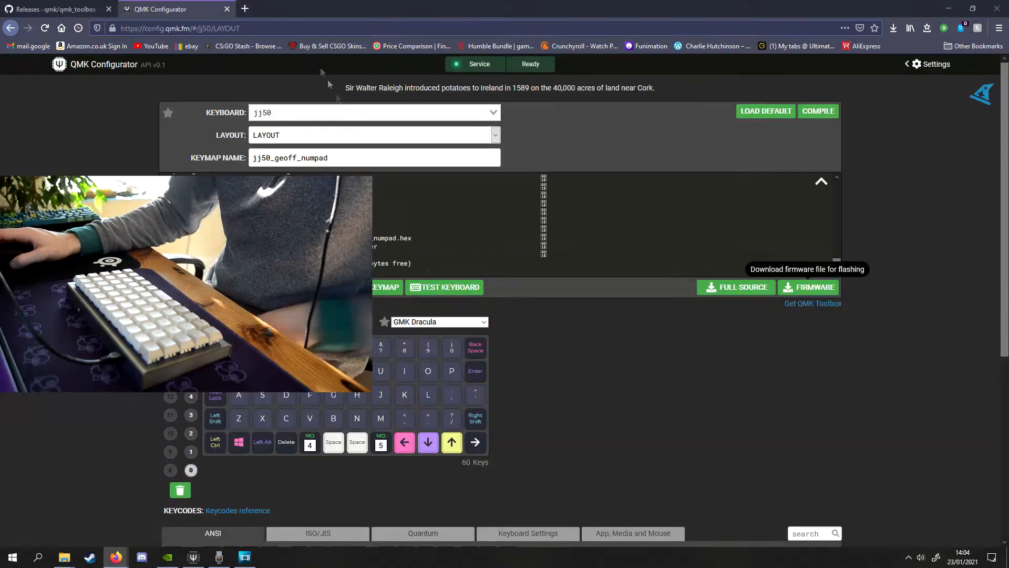
left_click(445, 287)
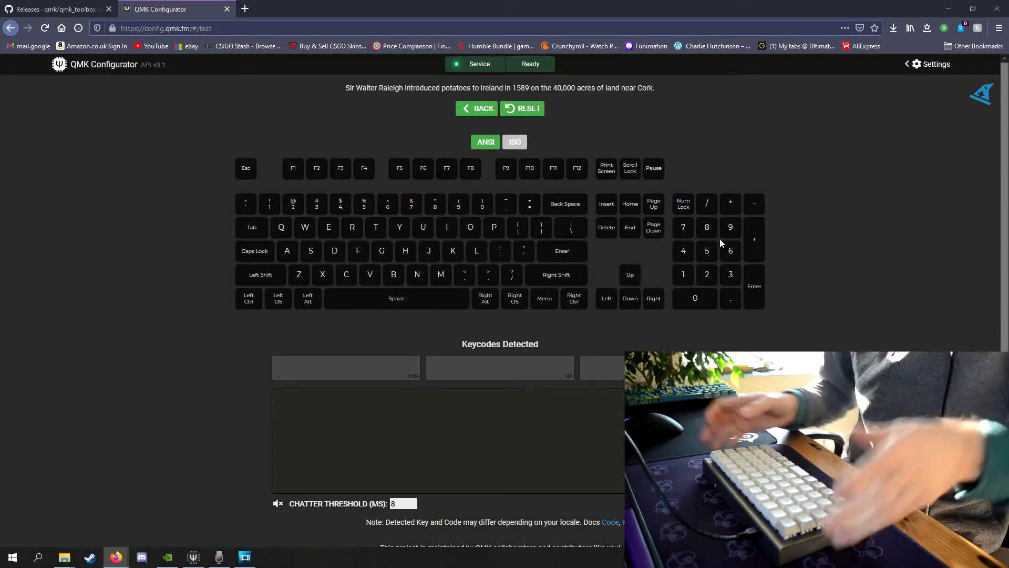